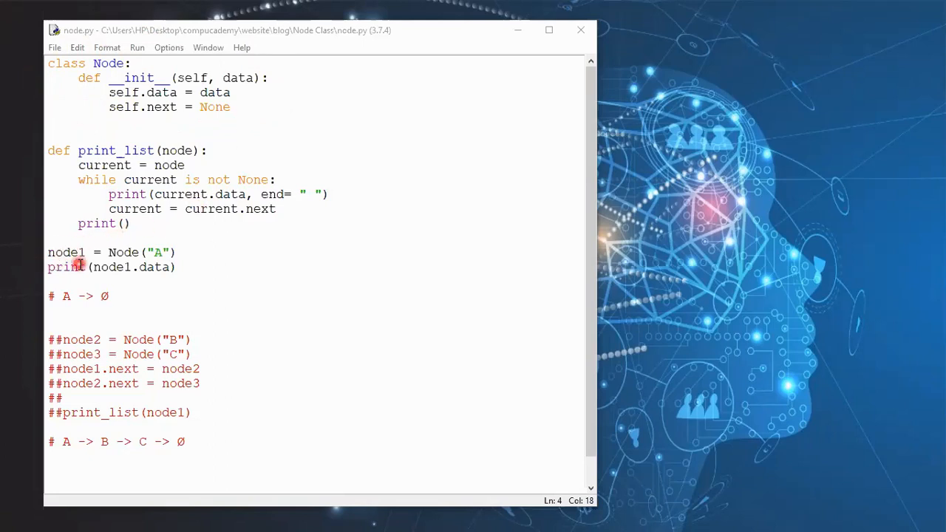
mouse_move(117, 266)
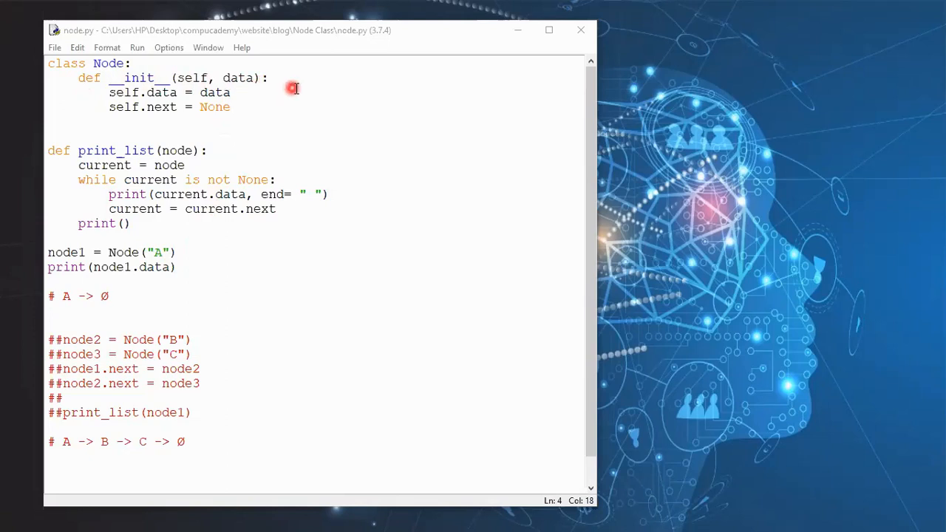
mouse_move(280, 96)
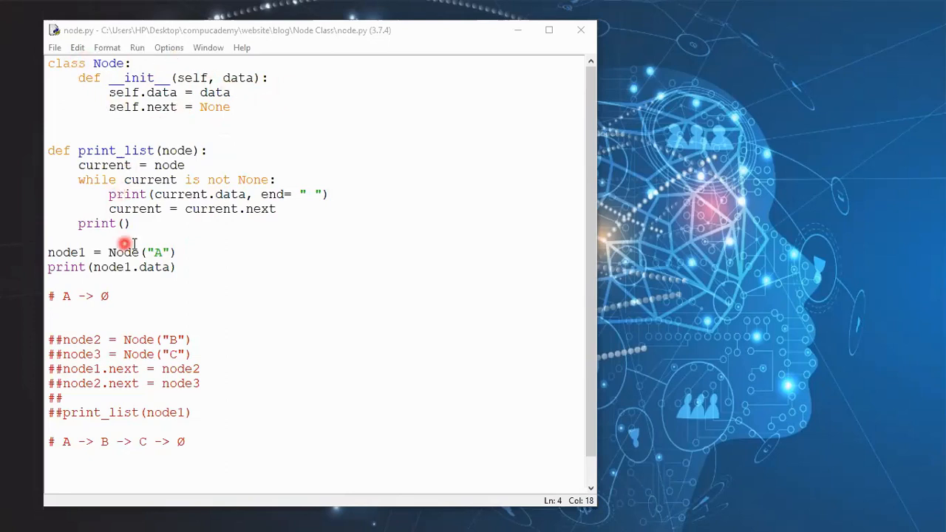
mouse_move(225, 257)
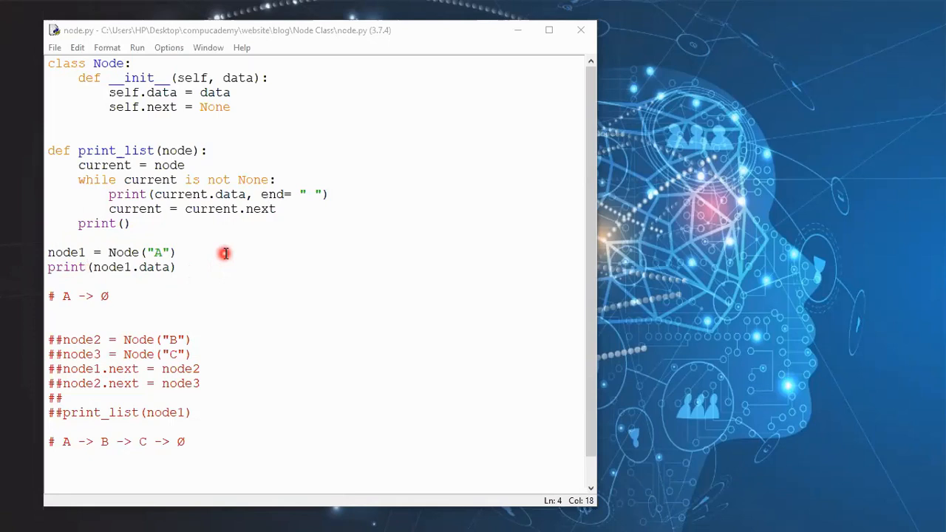
mouse_move(104, 236)
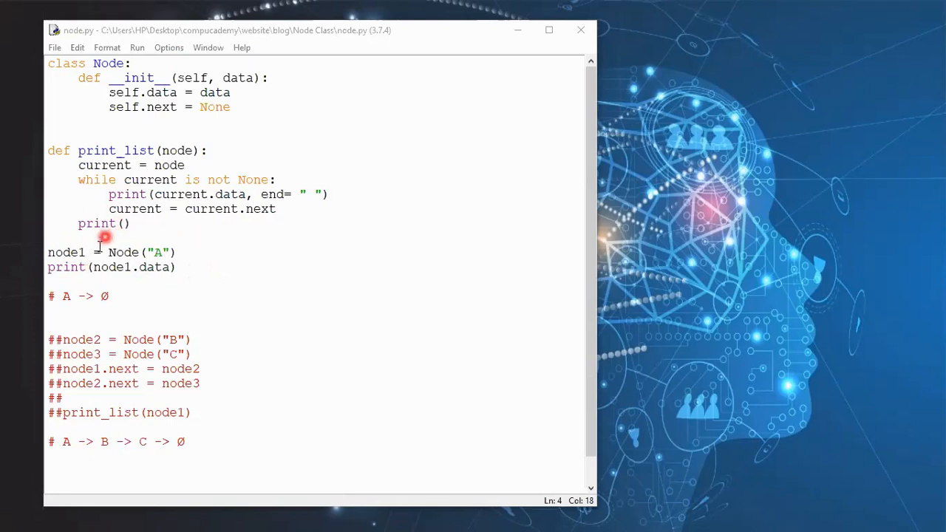
mouse_move(281, 84)
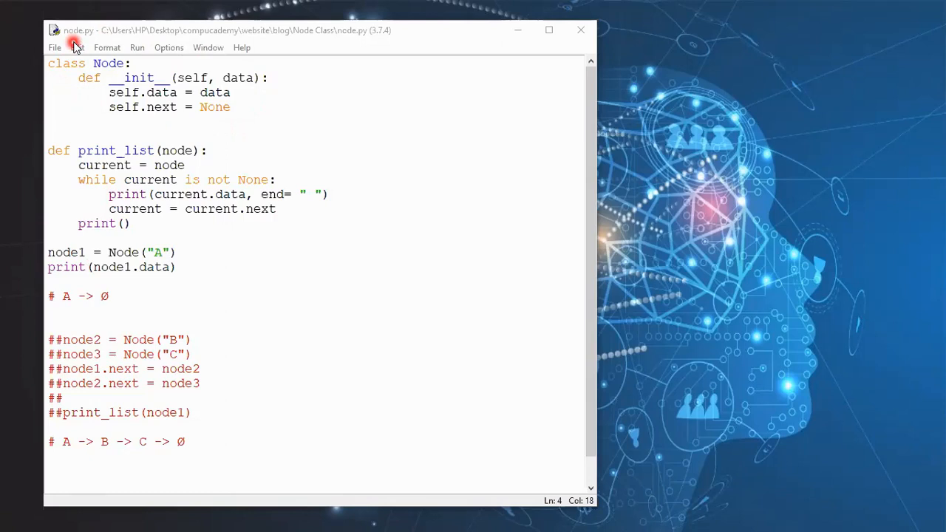
mouse_move(303, 105)
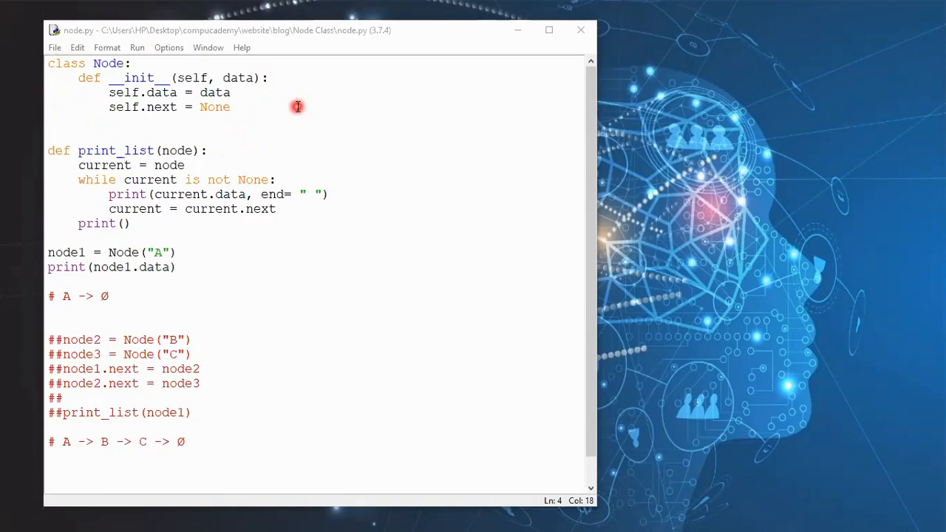
mouse_move(77, 47)
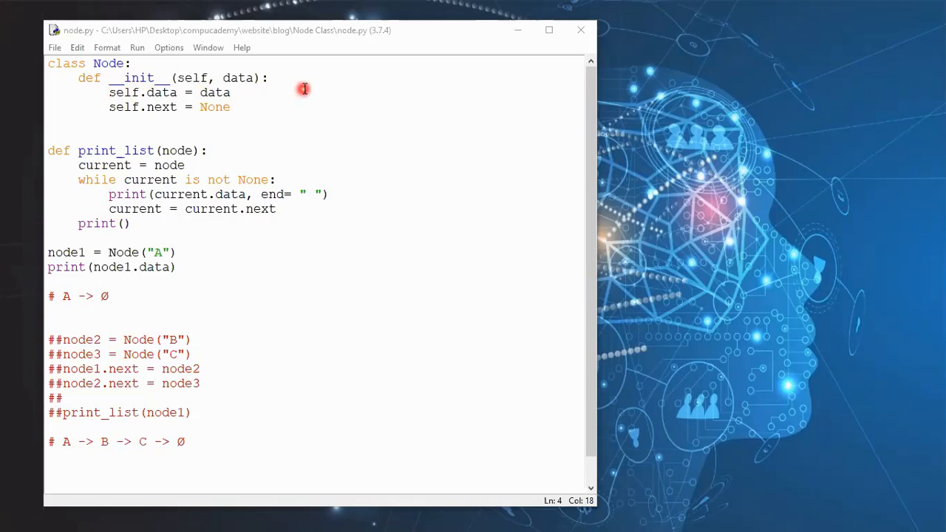
mouse_move(299, 86)
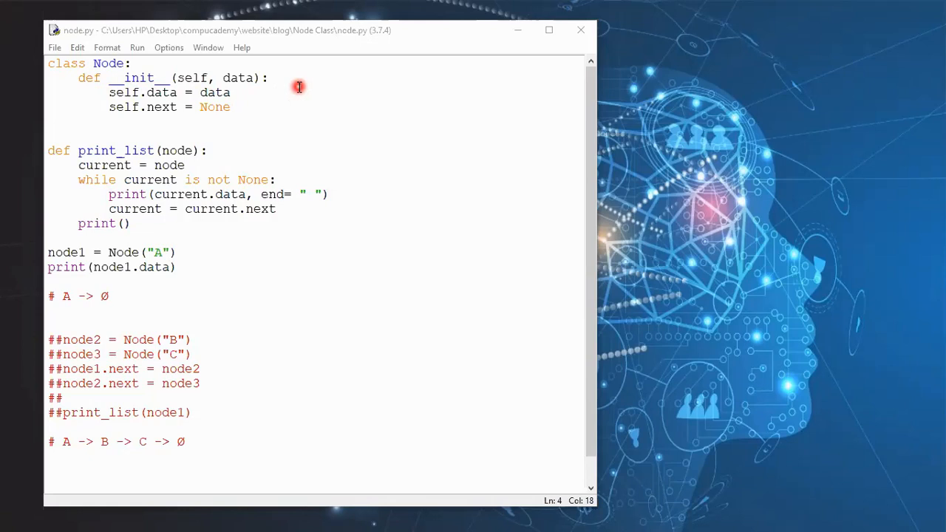
mouse_move(265, 86)
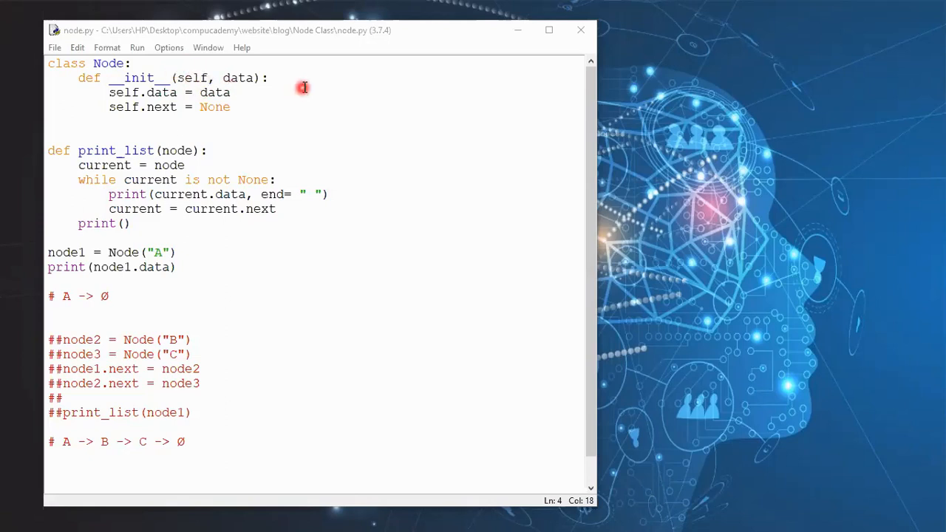
mouse_move(299, 97)
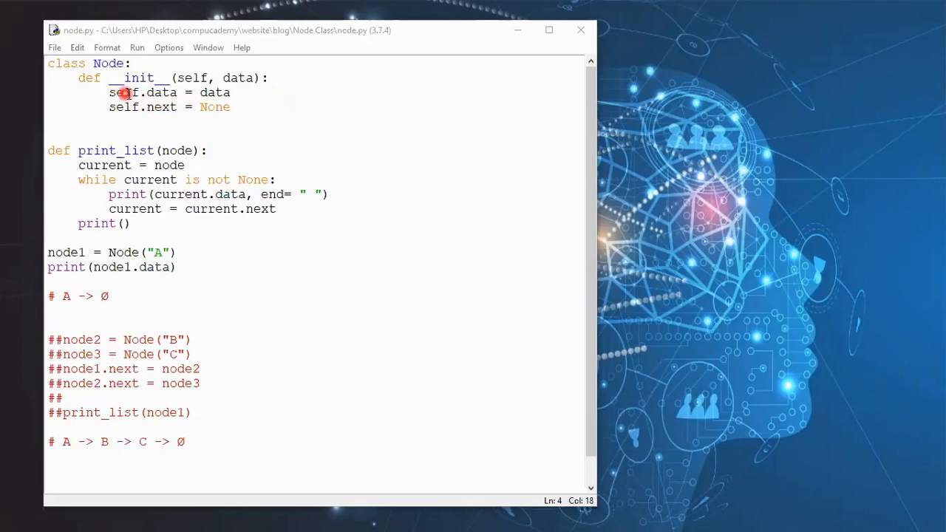
mouse_move(178, 94)
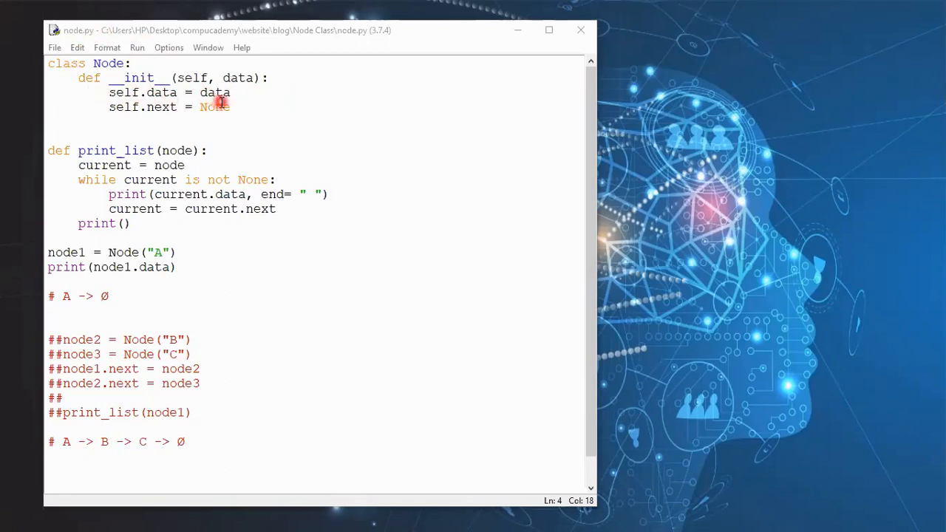
mouse_move(253, 85)
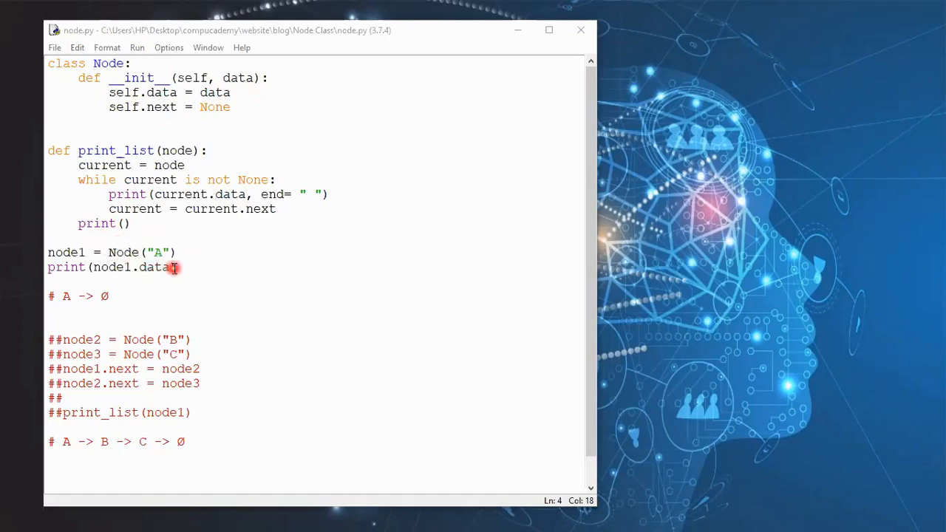
mouse_move(178, 257)
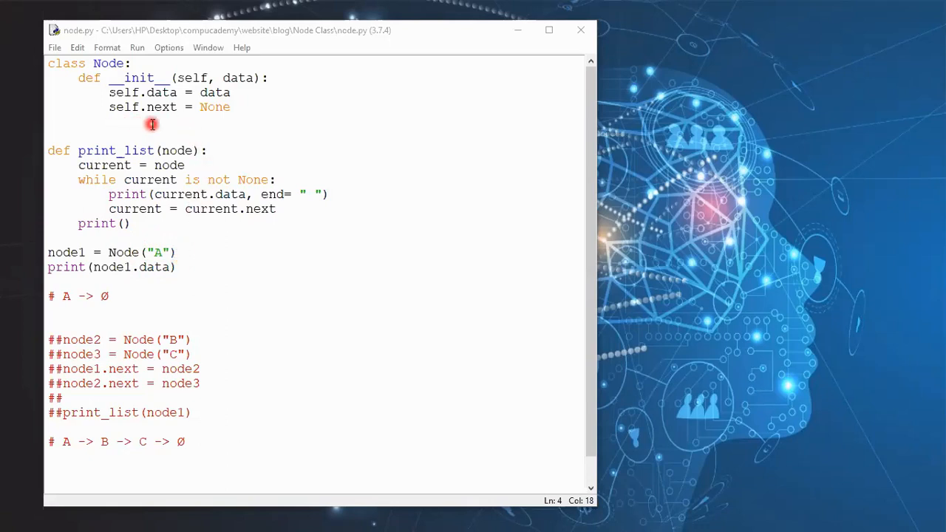
mouse_move(215, 131)
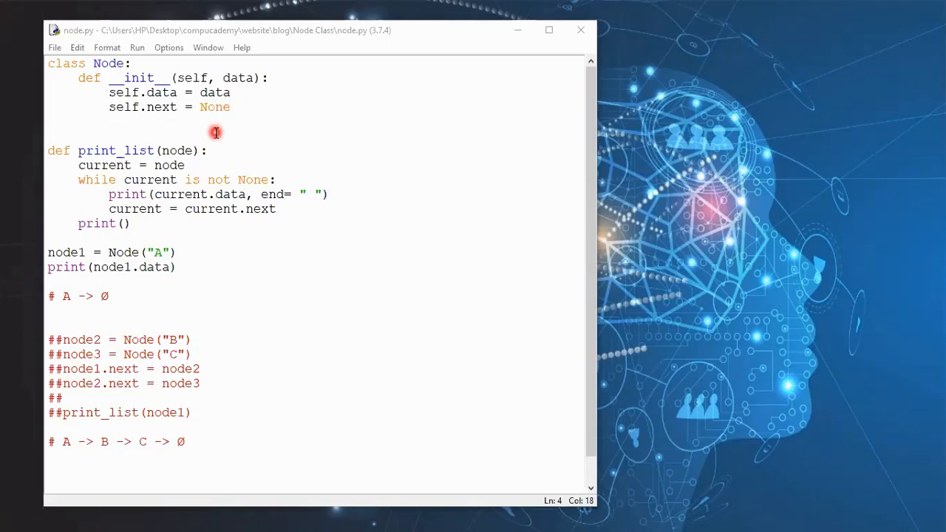
mouse_move(268, 94)
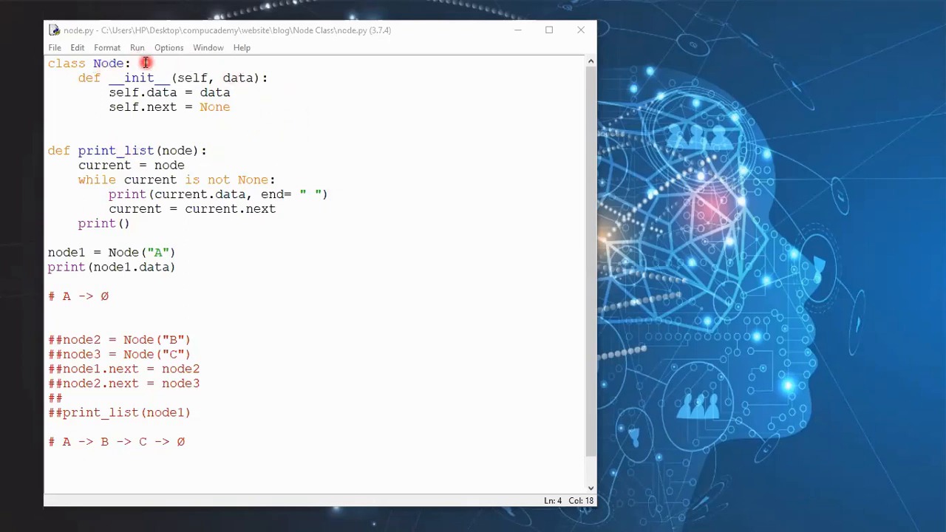
mouse_move(268, 114)
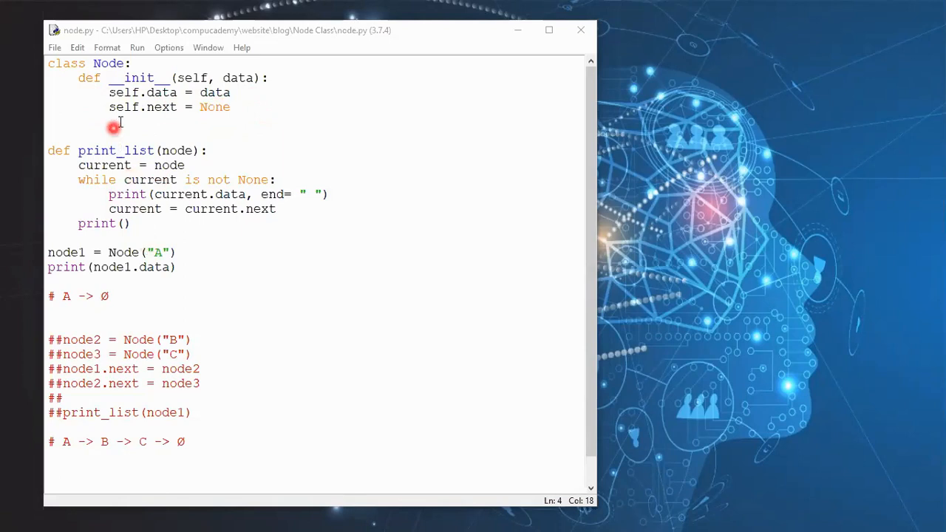
mouse_move(208, 120)
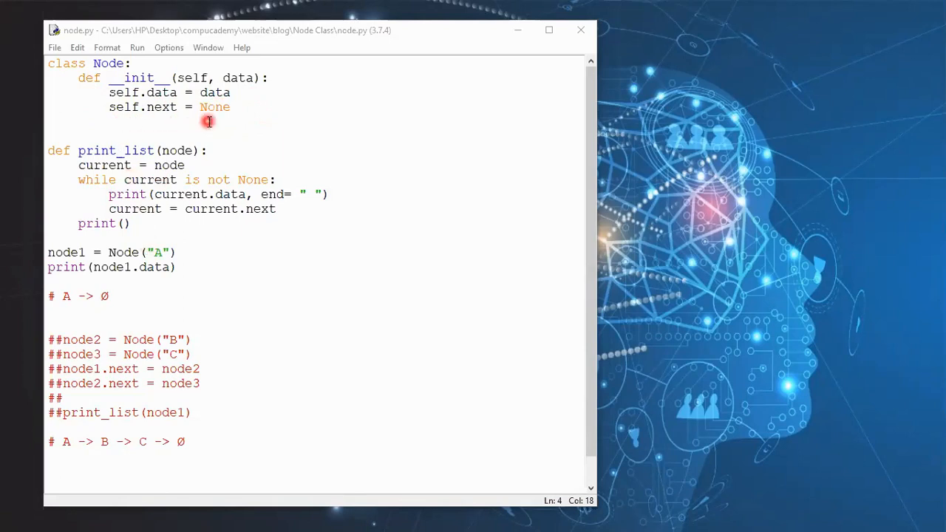
mouse_move(213, 128)
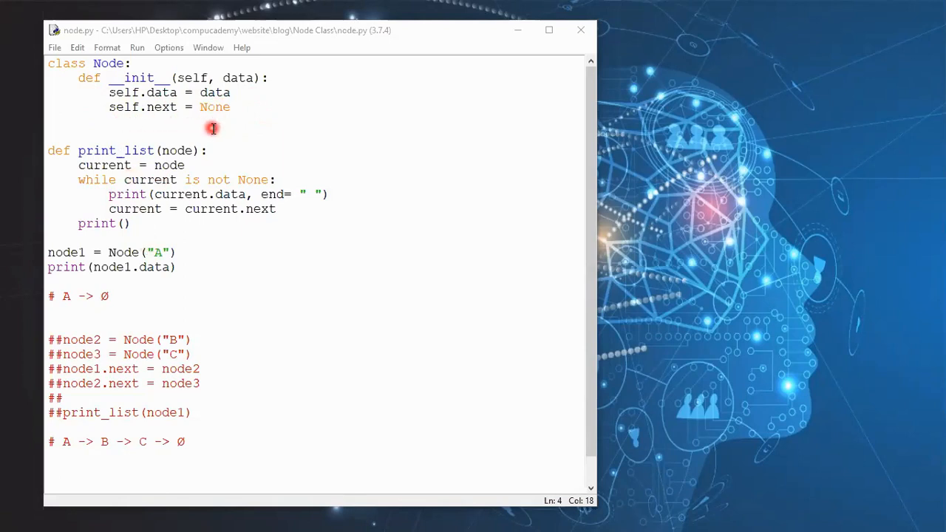
mouse_move(215, 129)
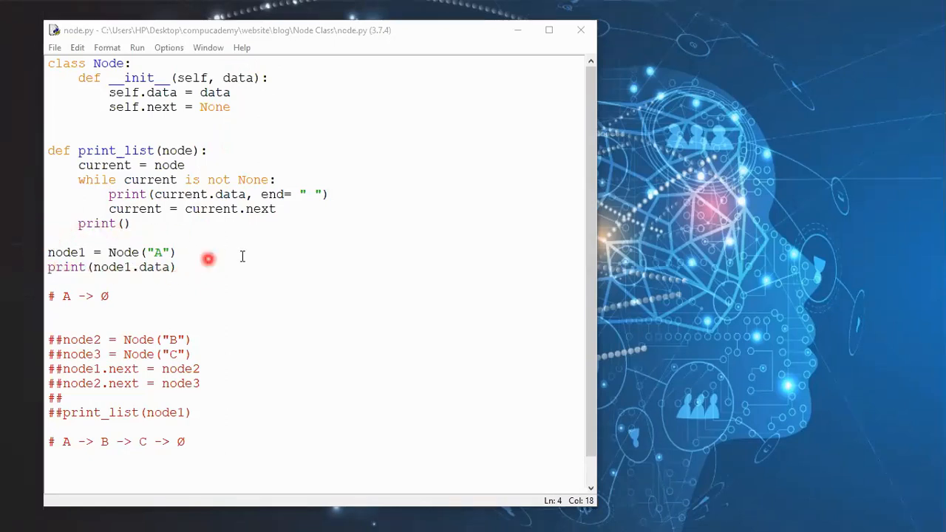
mouse_move(25, 179)
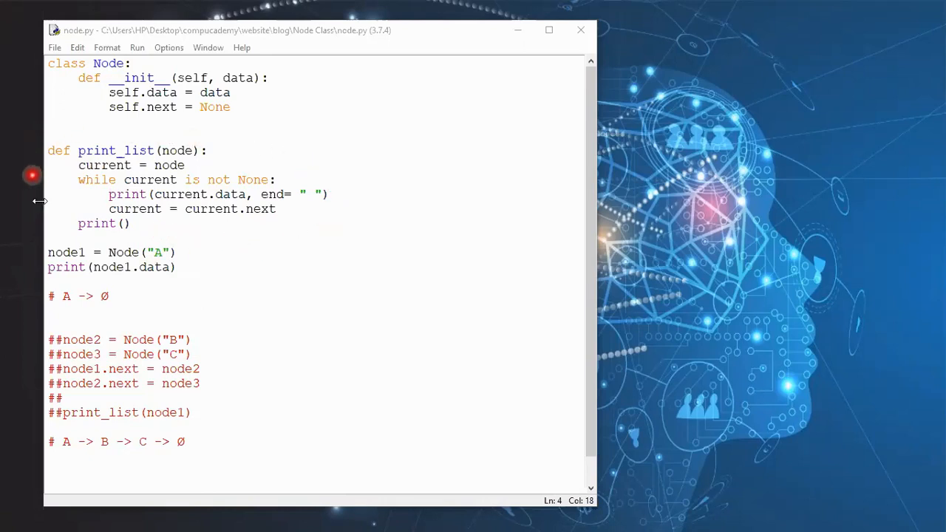
mouse_move(336, 210)
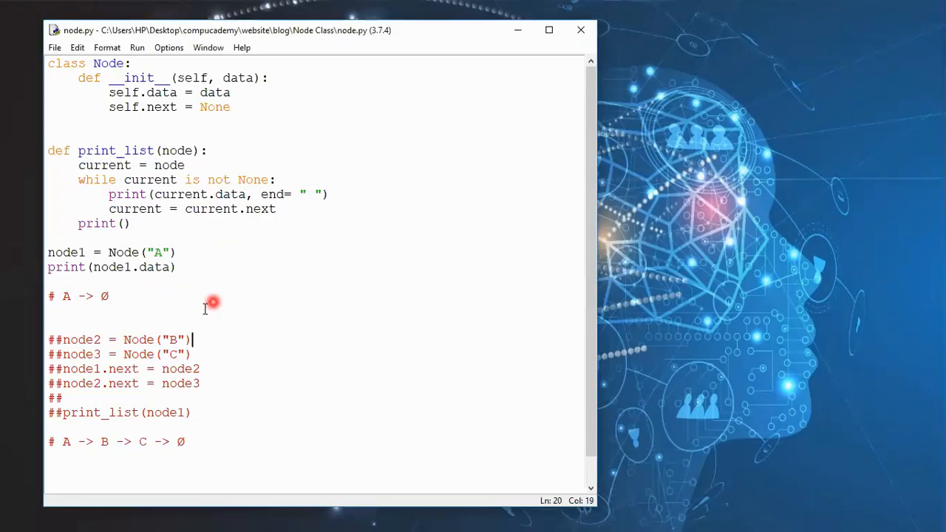
mouse_move(203, 309)
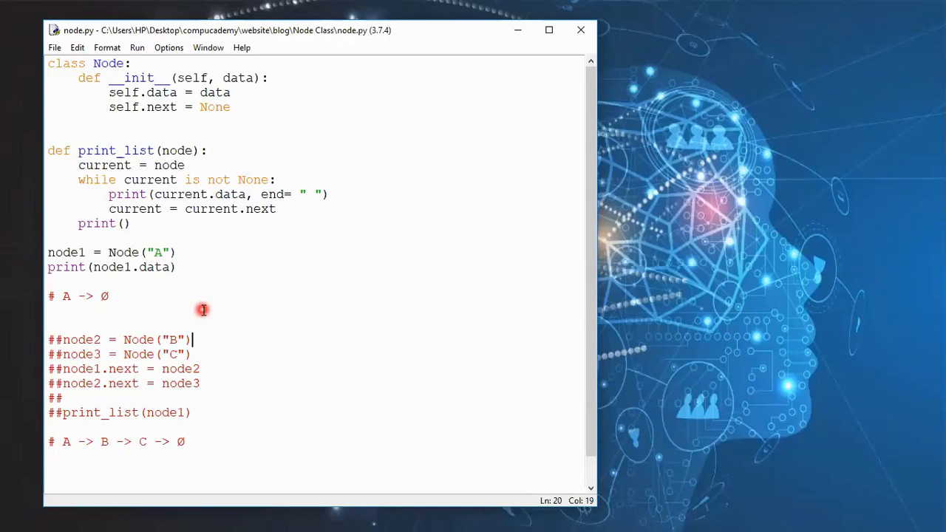
mouse_move(228, 295)
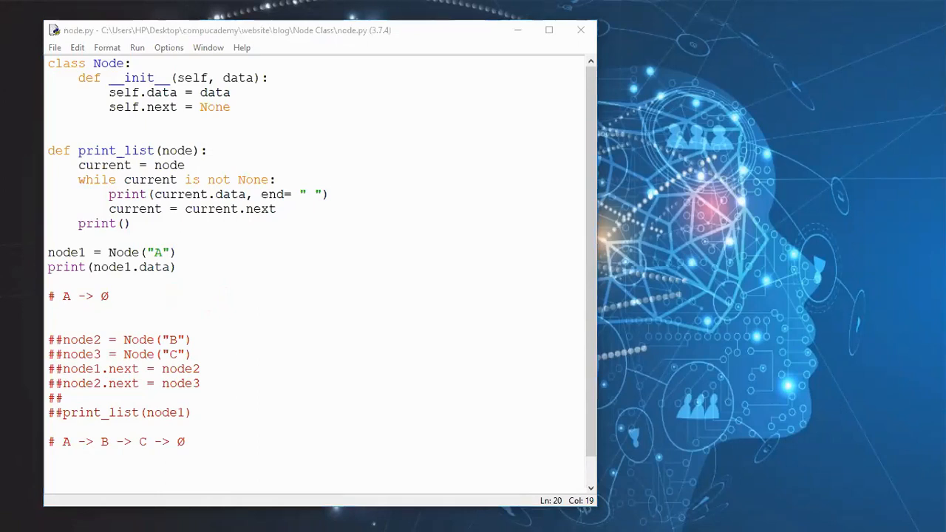
Run node.py, then reach the Format menu to uncomment the node2/node3 linking block
key(F5)
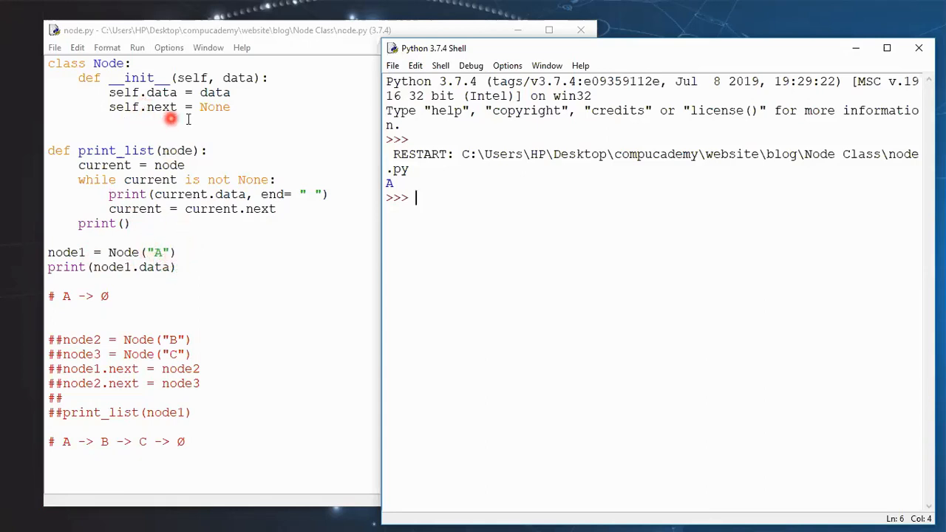
mouse_move(184, 276)
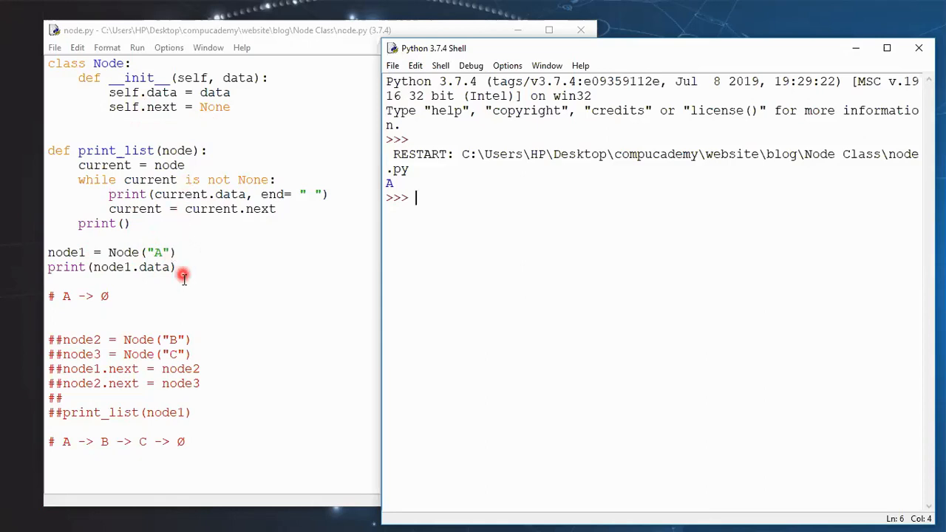
mouse_move(127, 303)
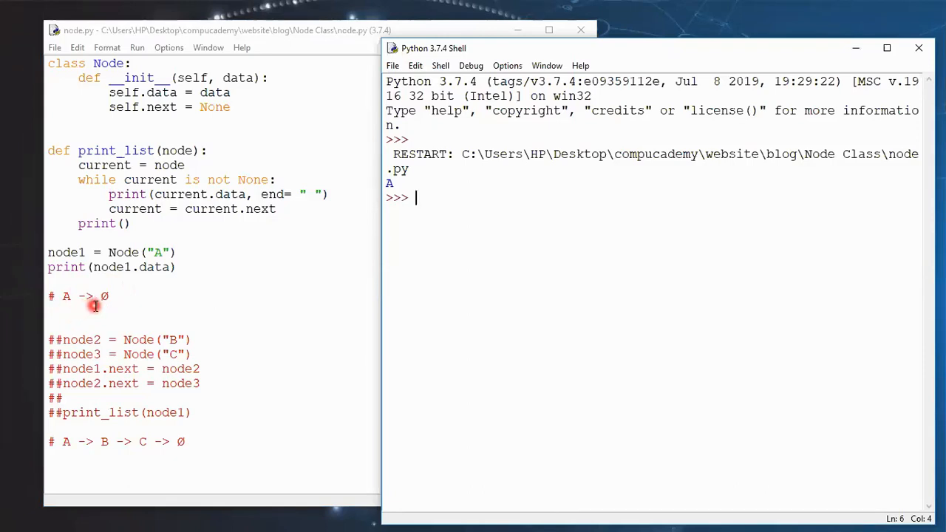
mouse_move(220, 124)
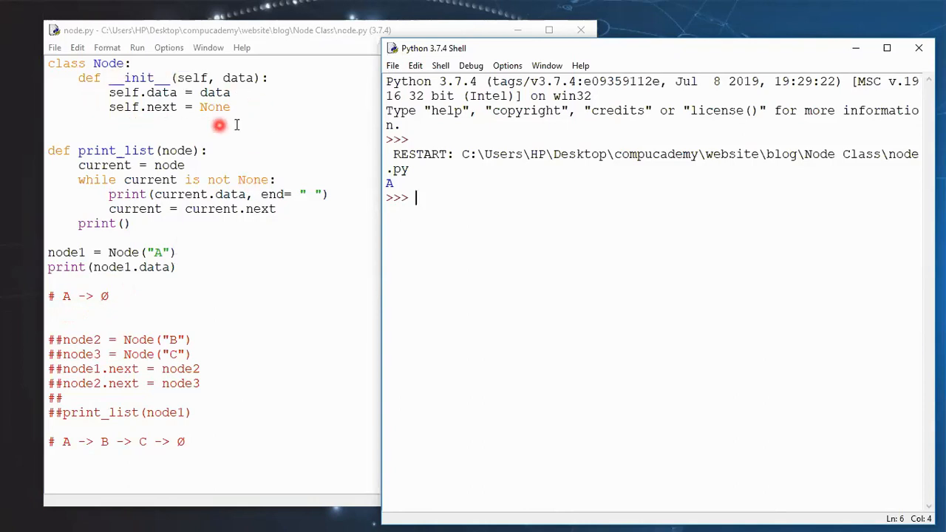
mouse_move(241, 126)
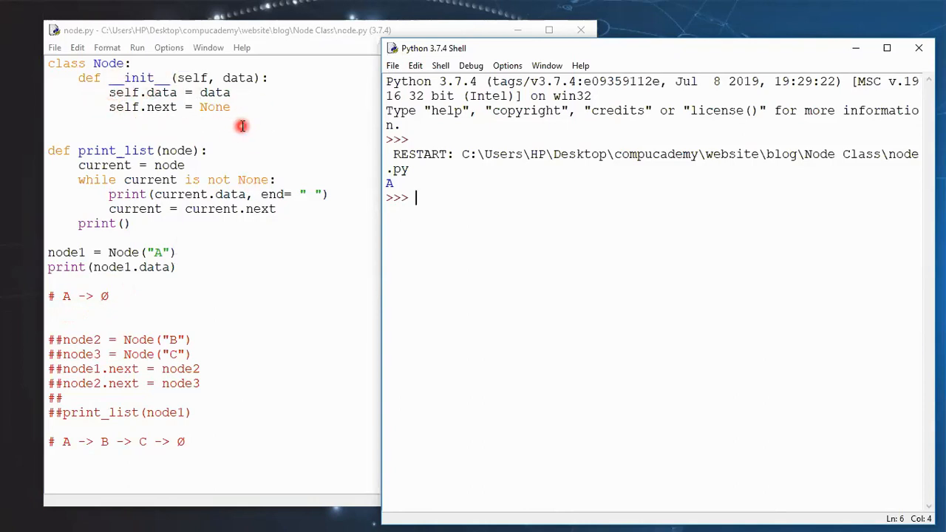
mouse_move(233, 133)
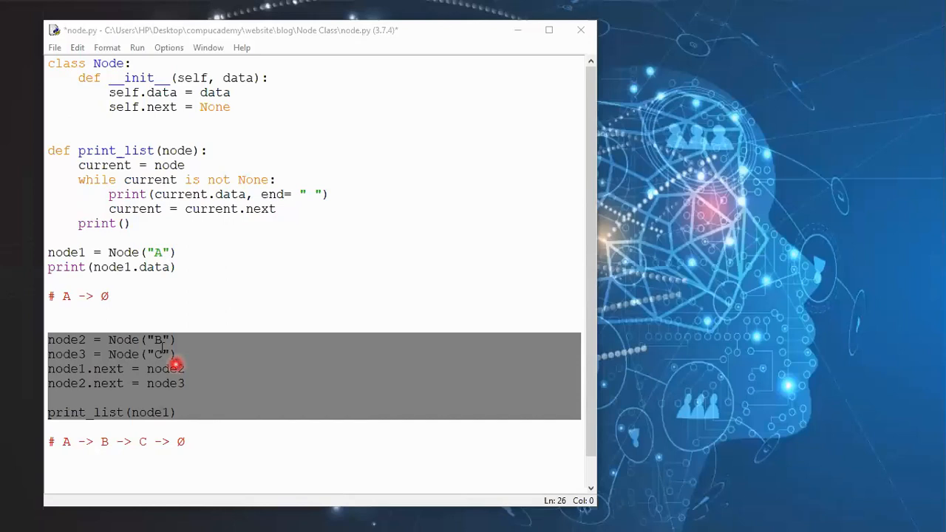
click(106, 47)
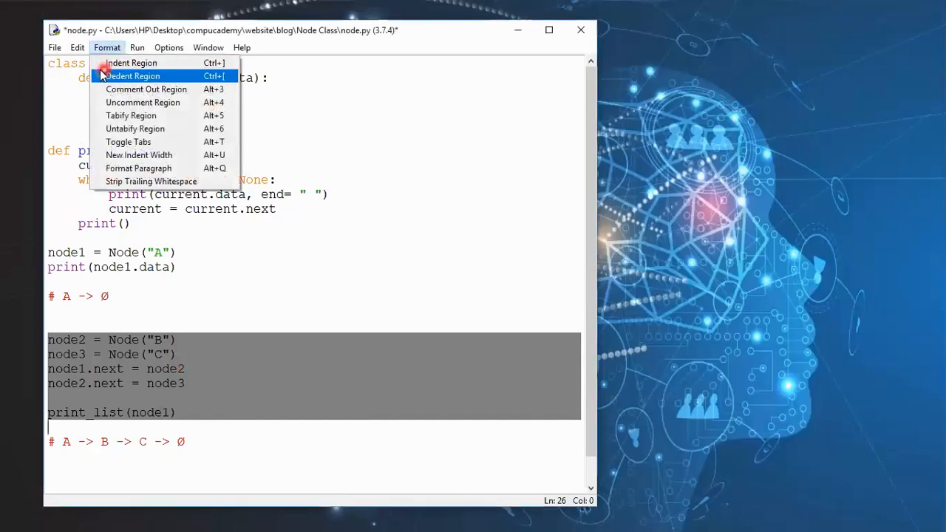
mouse_move(248, 429)
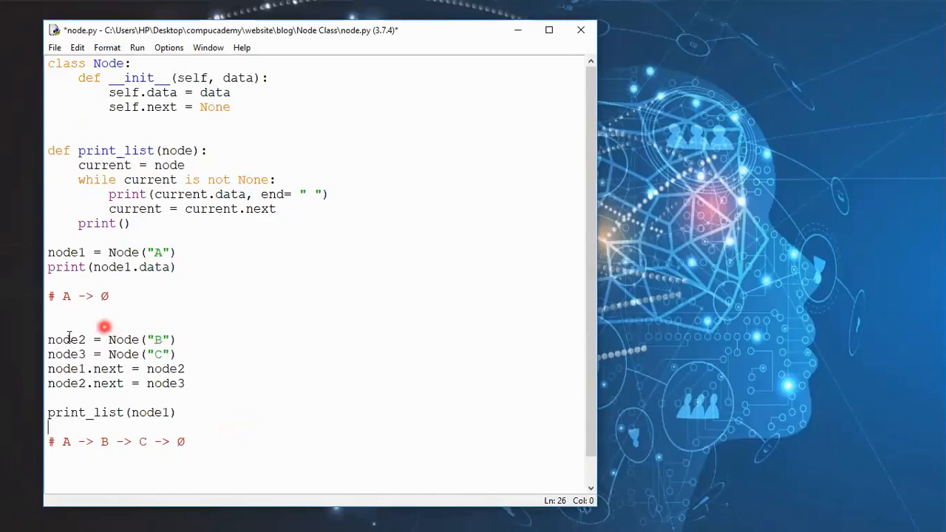
mouse_move(186, 328)
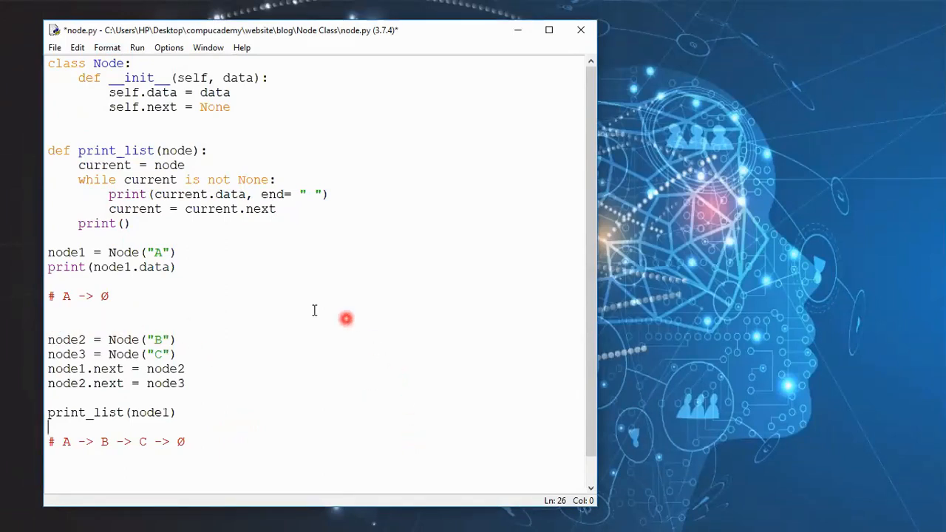
mouse_move(198, 345)
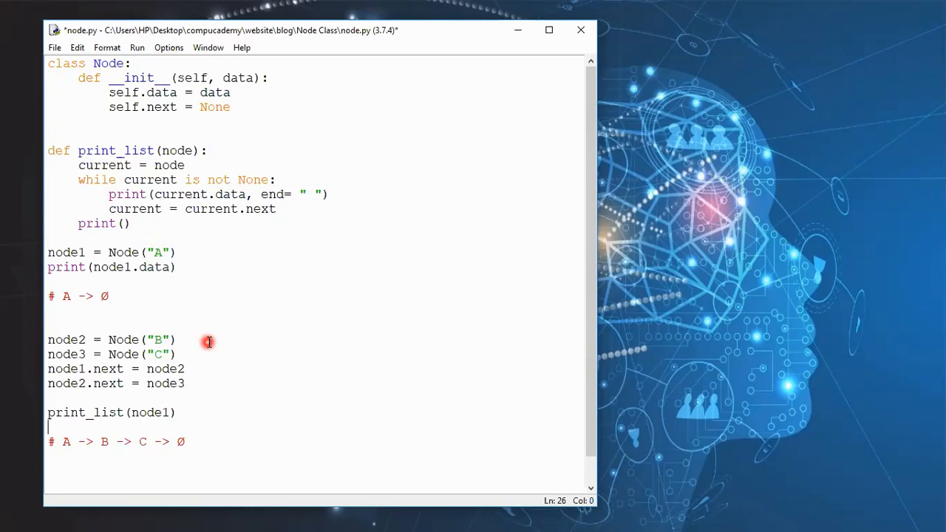
mouse_move(201, 123)
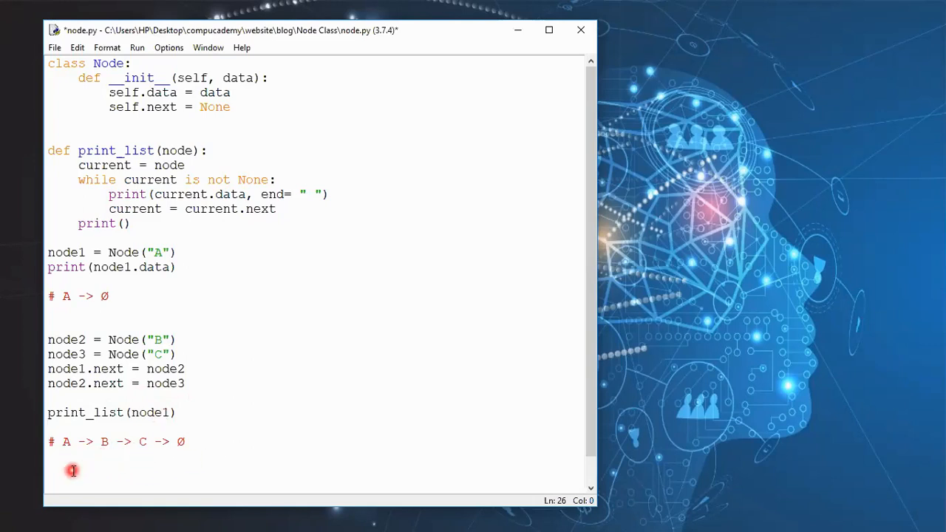
click(49, 425)
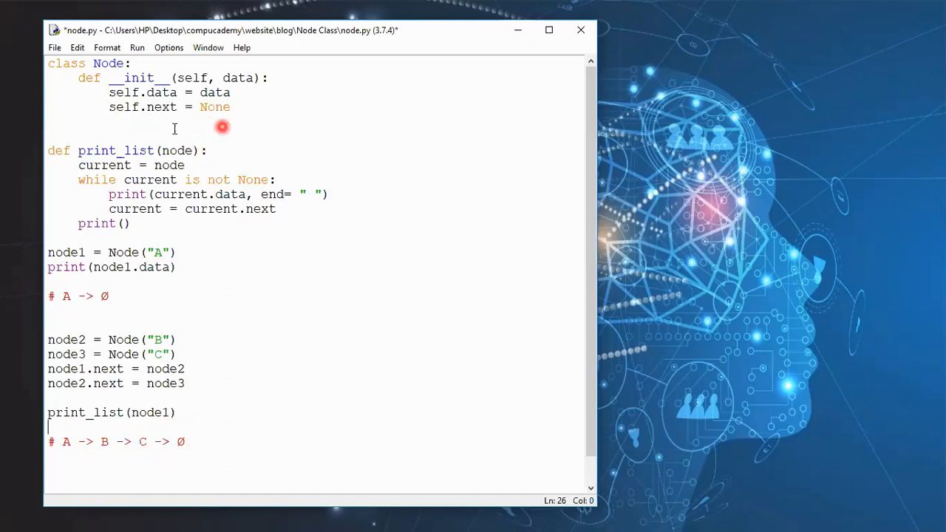
mouse_move(414, 212)
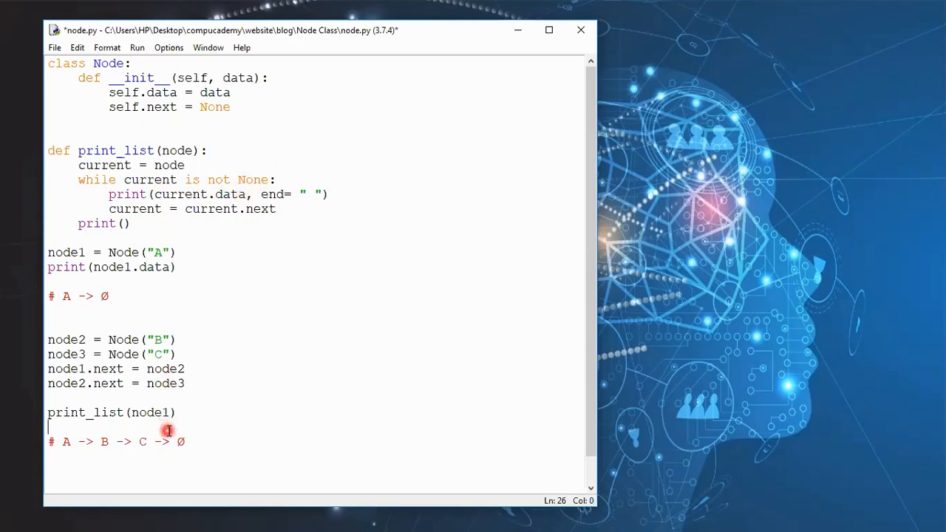
mouse_move(316, 211)
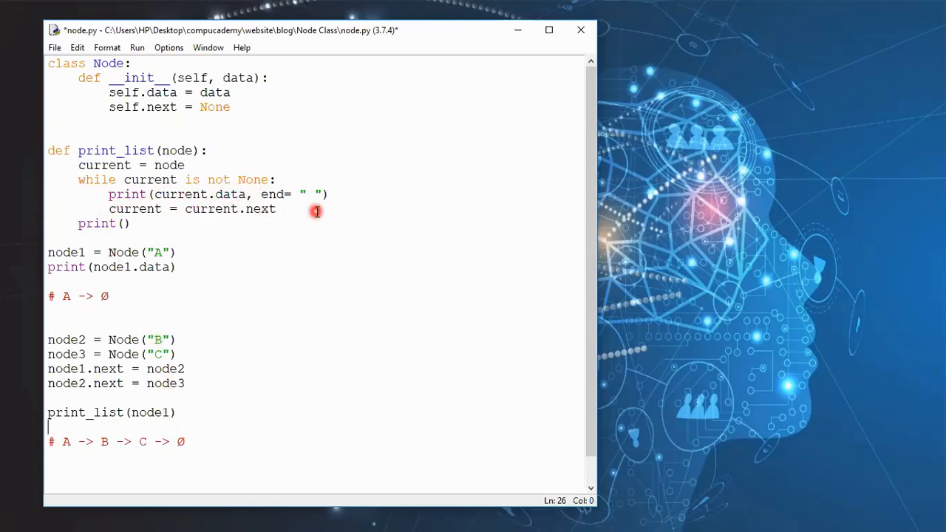
mouse_move(238, 168)
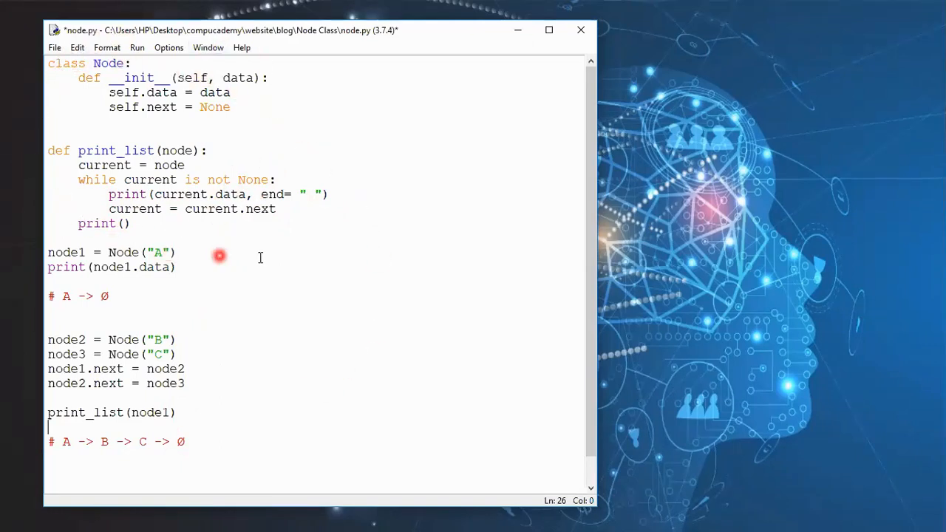
mouse_move(381, 310)
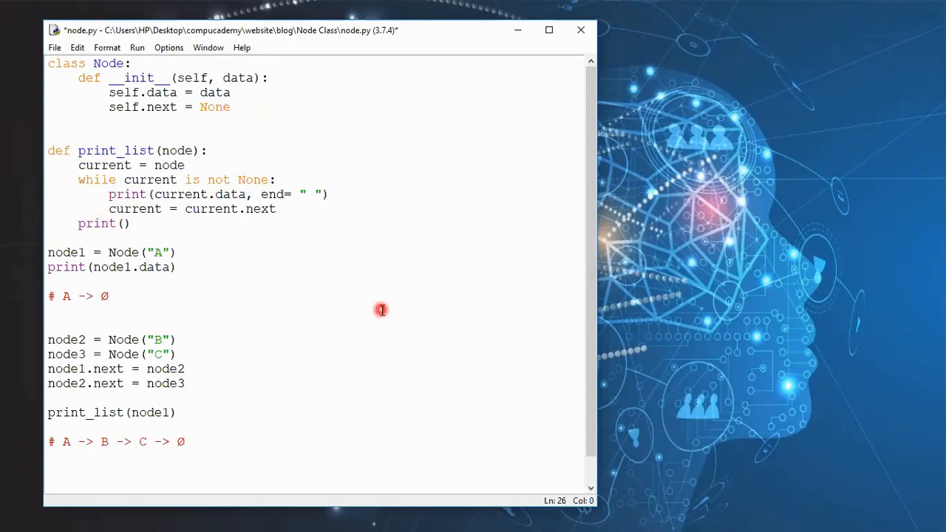
mouse_move(370, 321)
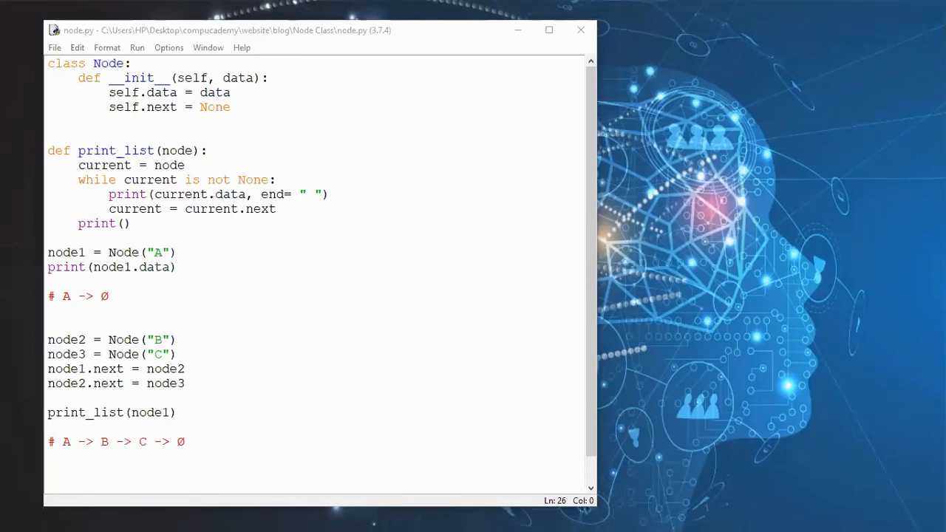
Save and run node.py so the shell prints A, then A B C
key(F5)
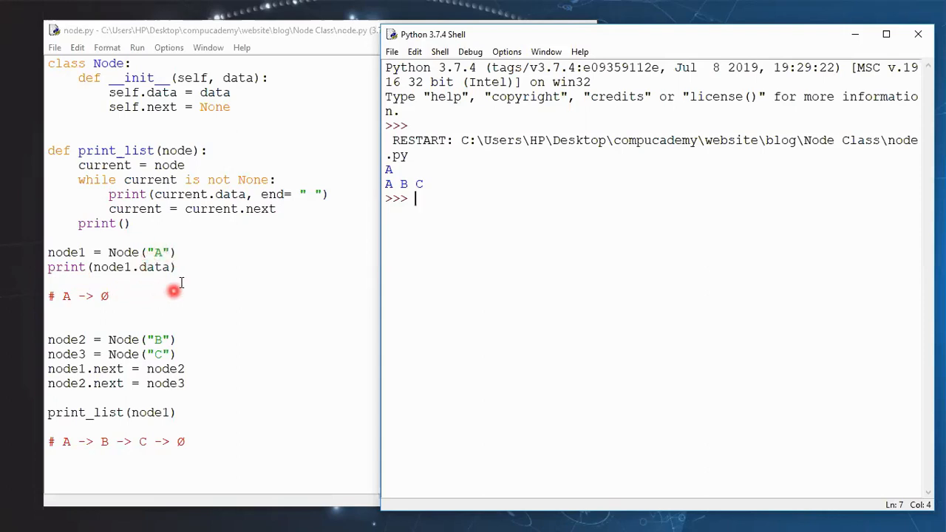
mouse_move(142, 276)
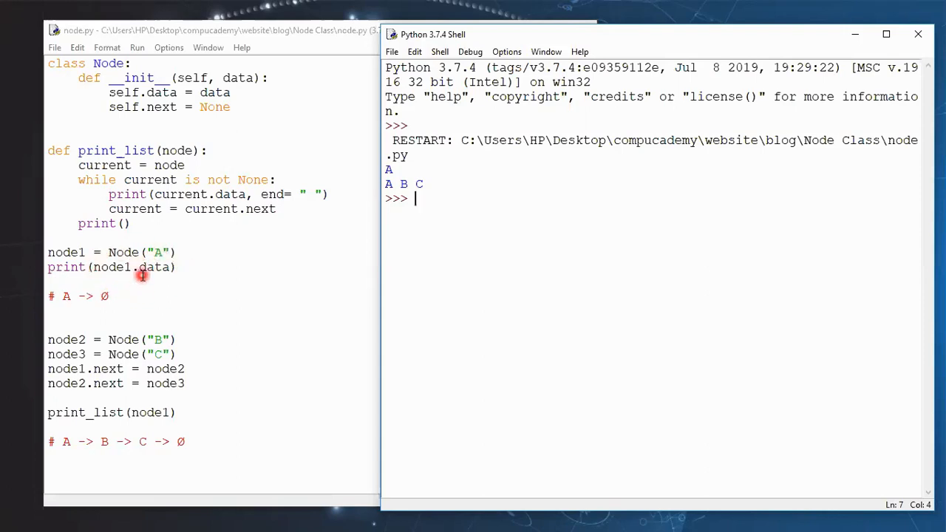
mouse_move(217, 276)
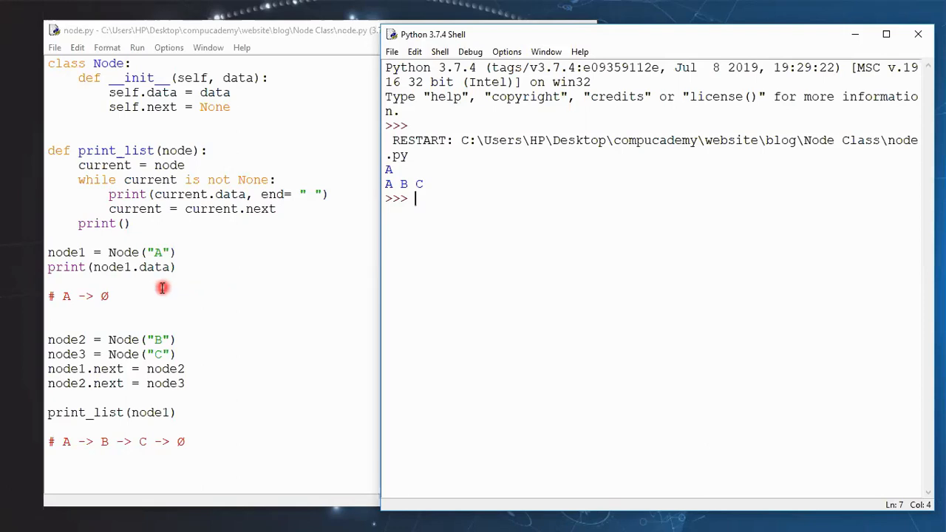
mouse_move(129, 282)
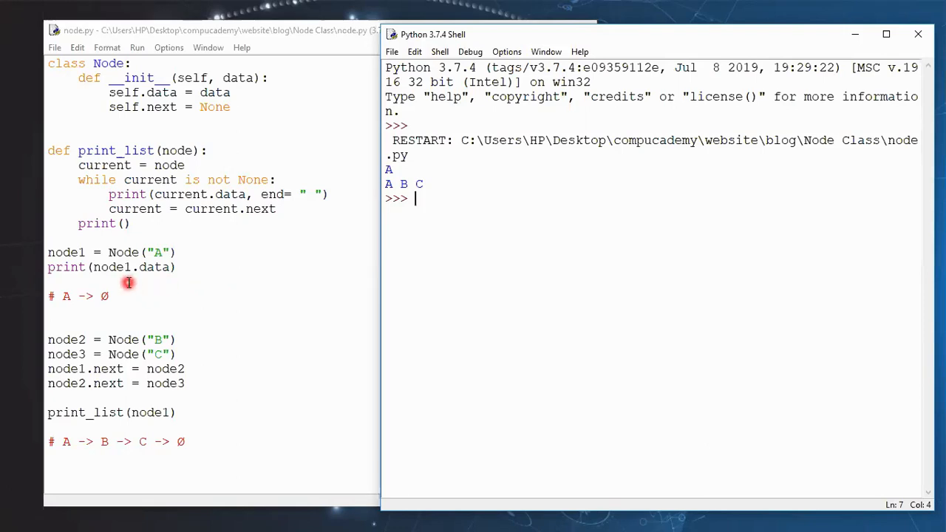
mouse_move(374, 179)
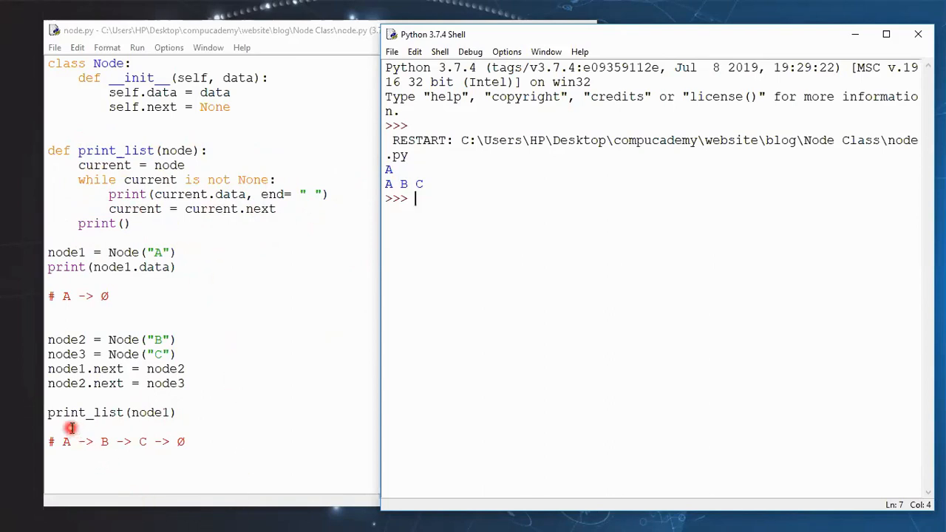
mouse_move(267, 386)
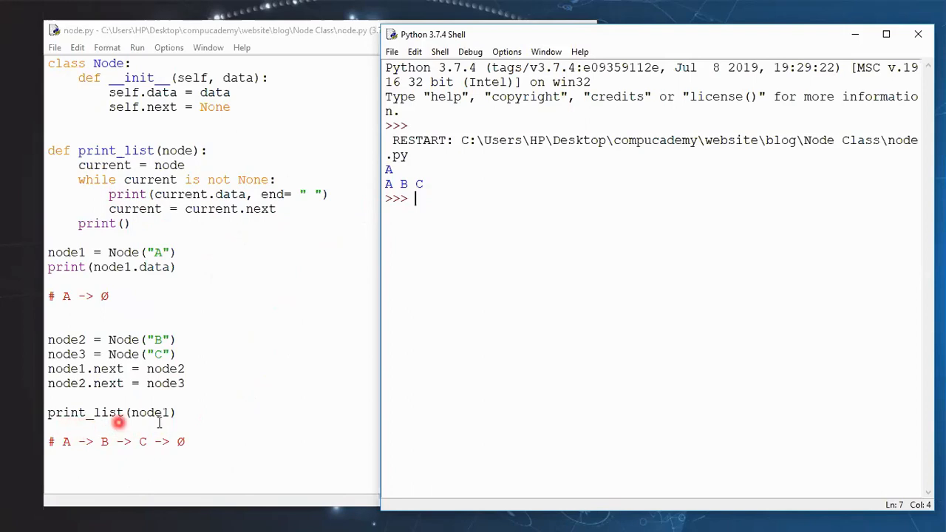
mouse_move(291, 336)
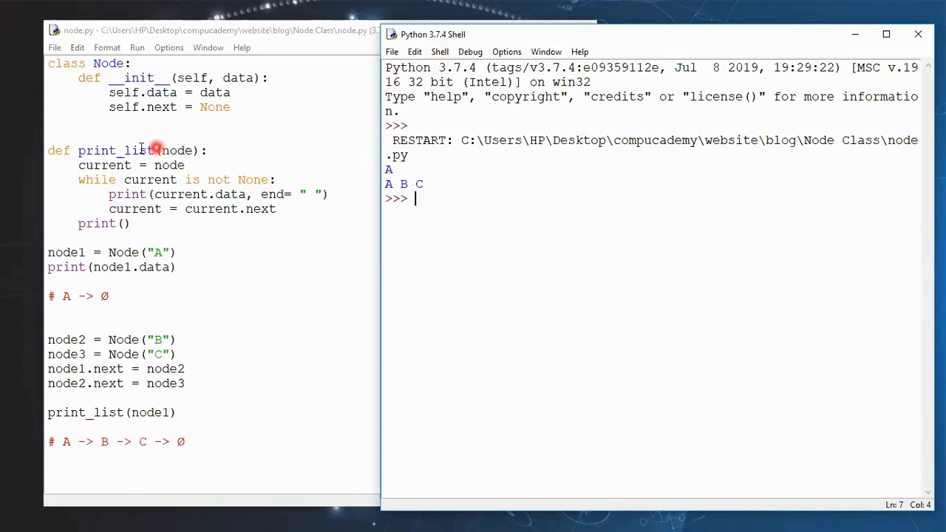
mouse_move(84, 197)
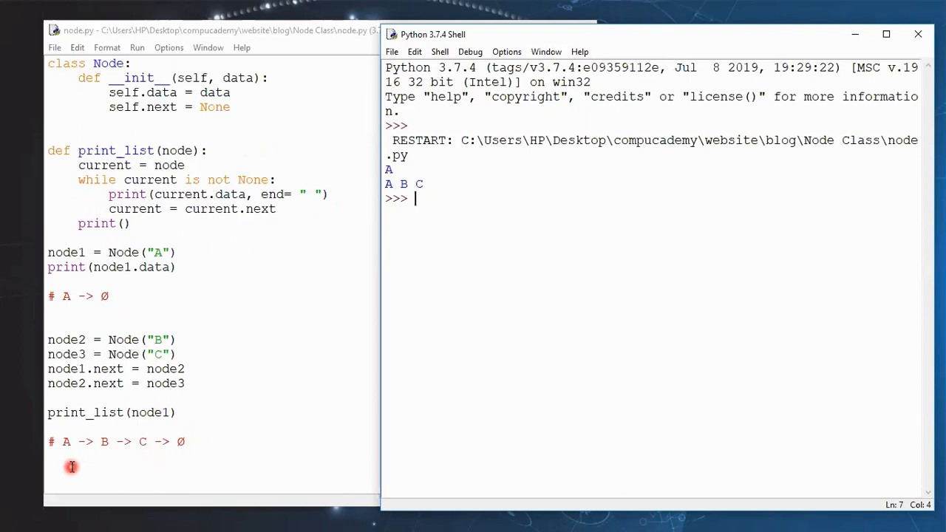
mouse_move(203, 463)
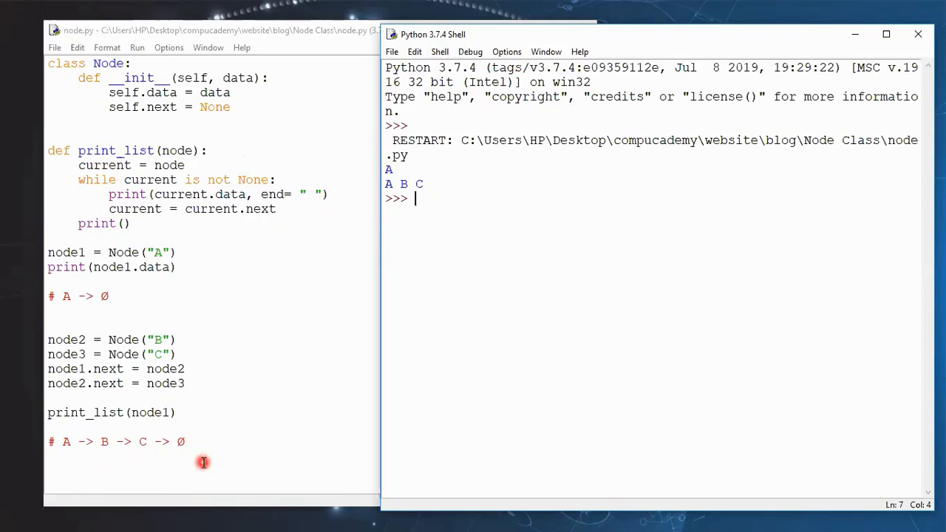
mouse_move(438, 183)
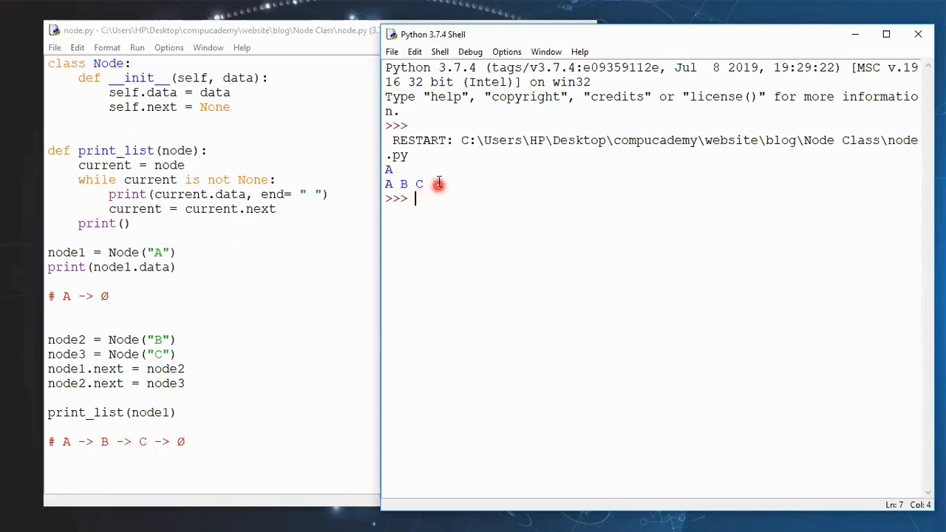